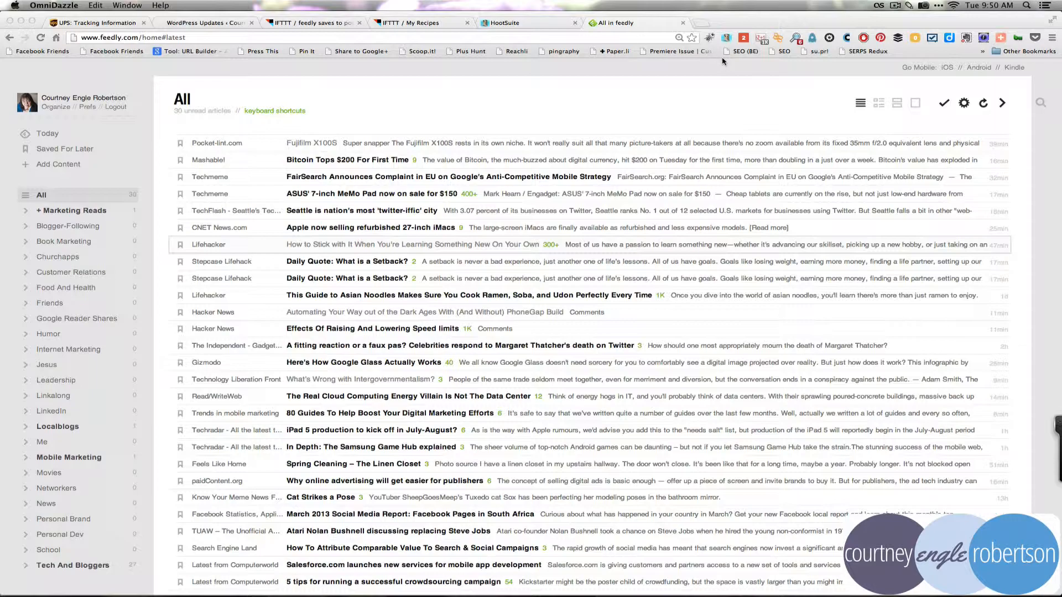
Expand the 'Here's How Google Glass Actually Works' article preview and look down through it
left_click(860, 103)
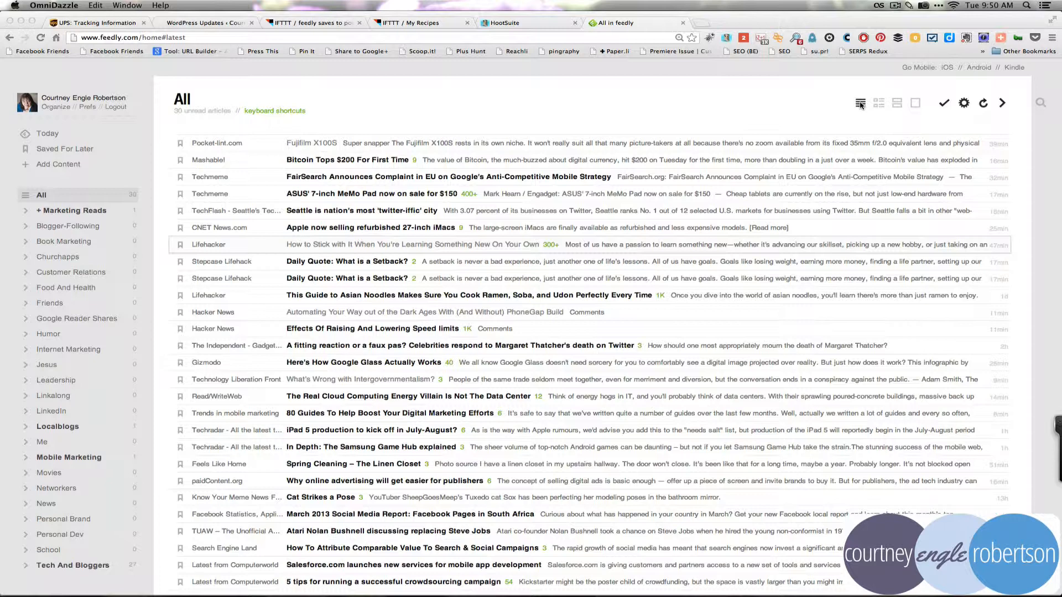
mouse_move(817, 119)
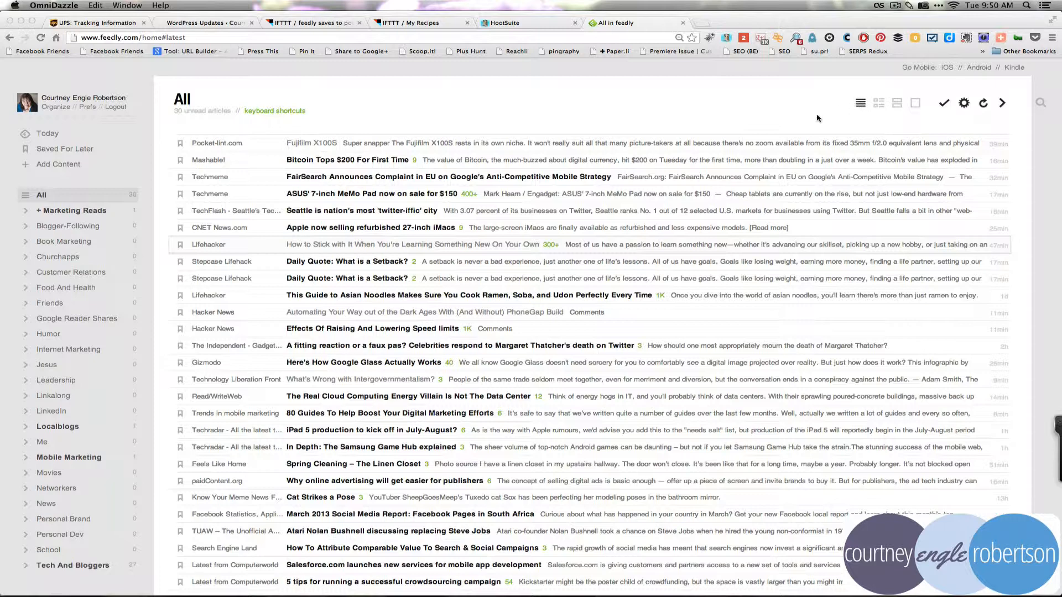
mouse_move(625, 264)
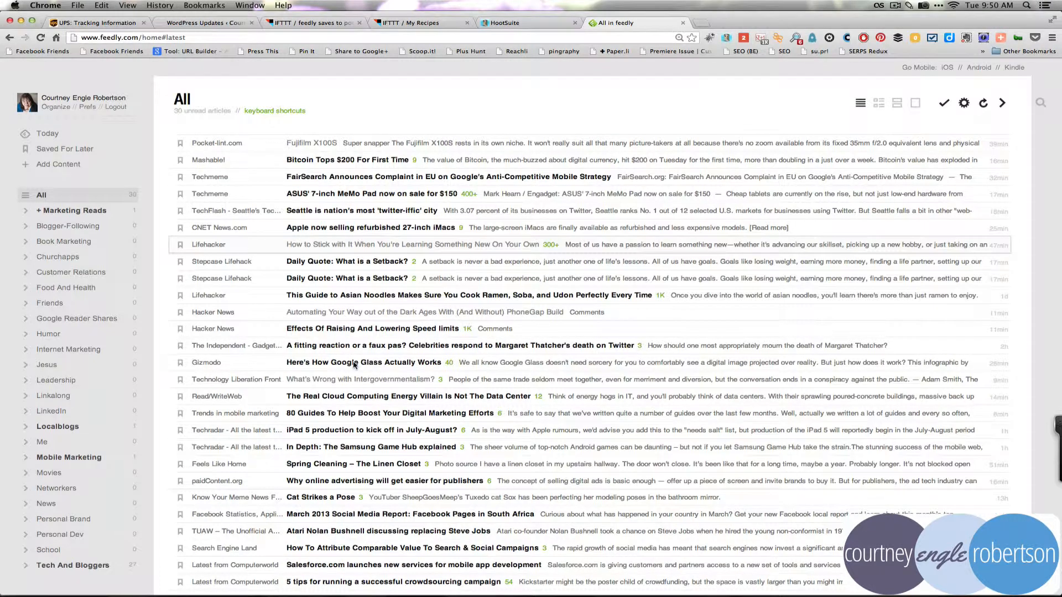
left_click(364, 363)
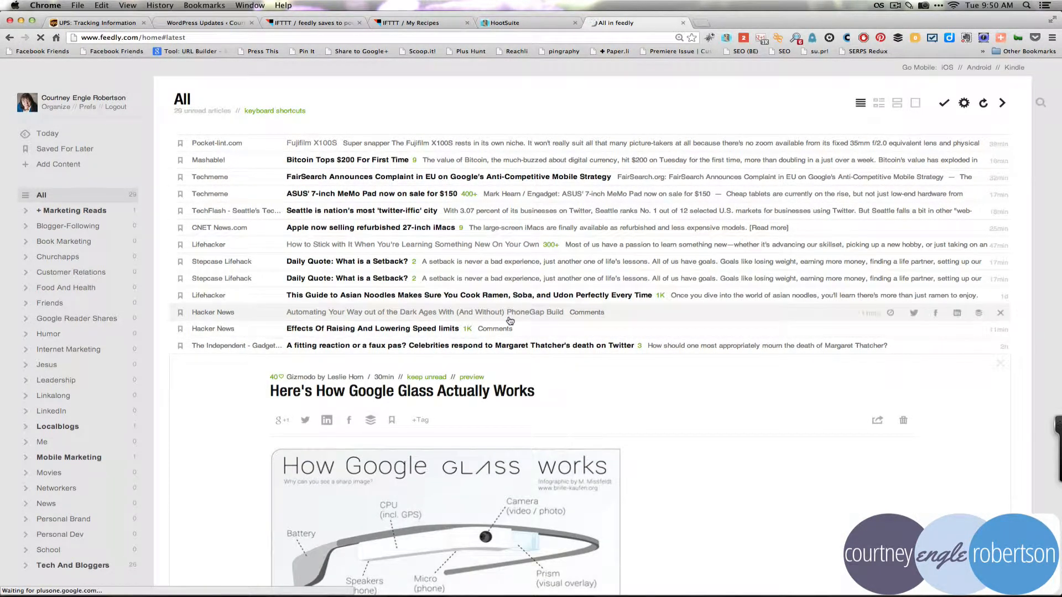
scroll("down", 3)
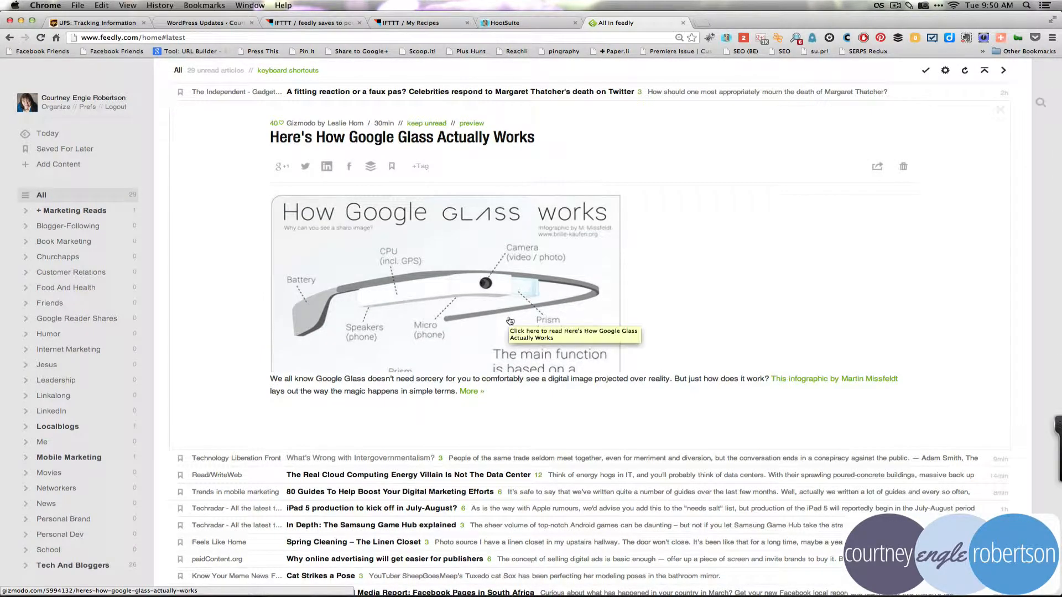
mouse_move(716, 322)
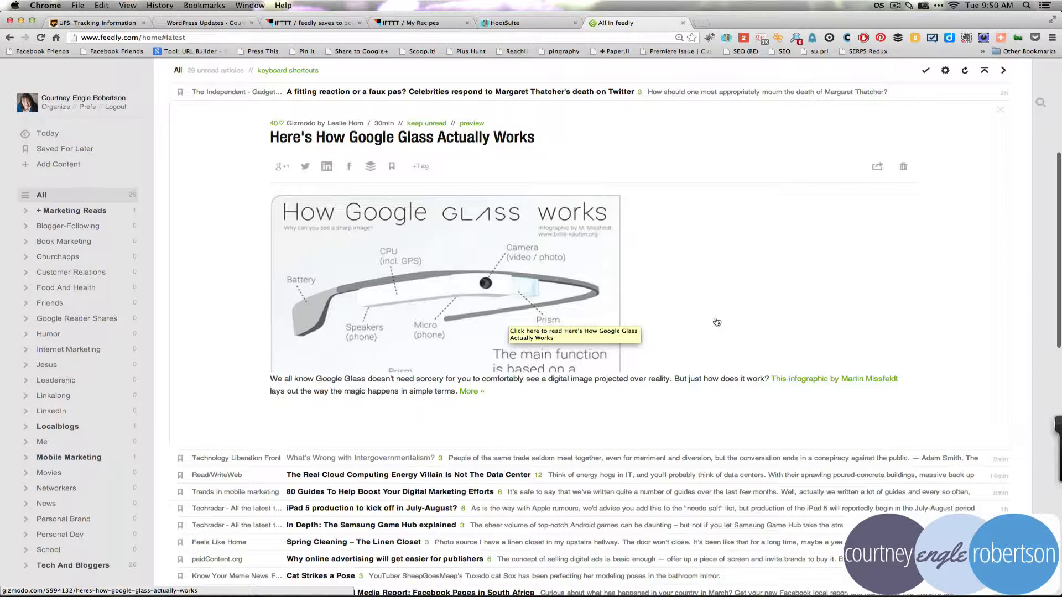
mouse_move(470, 392)
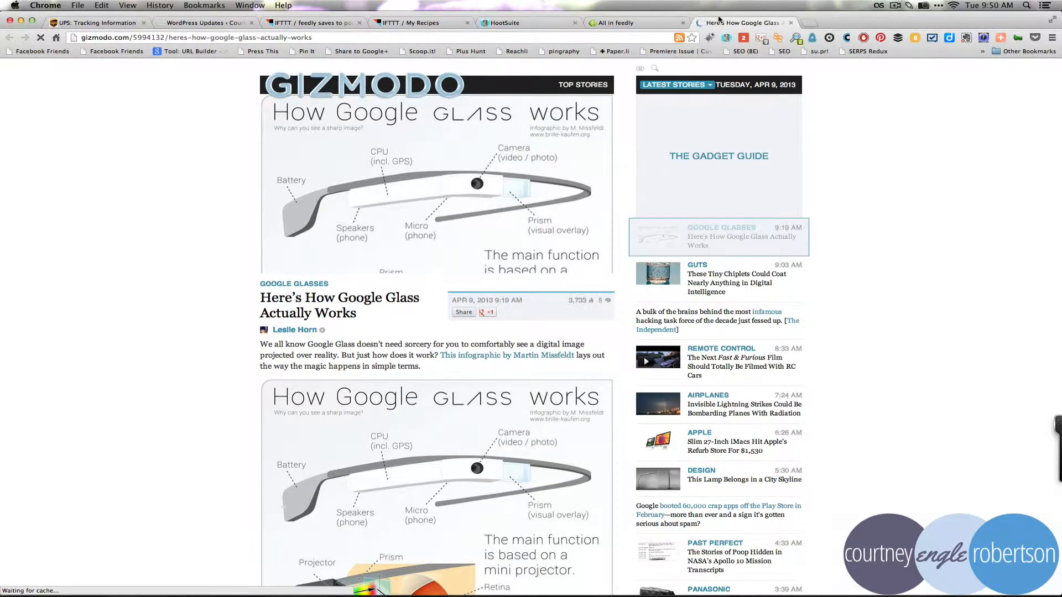
Scroll through the original Gizmodo Google Glass article
scroll("down", 3)
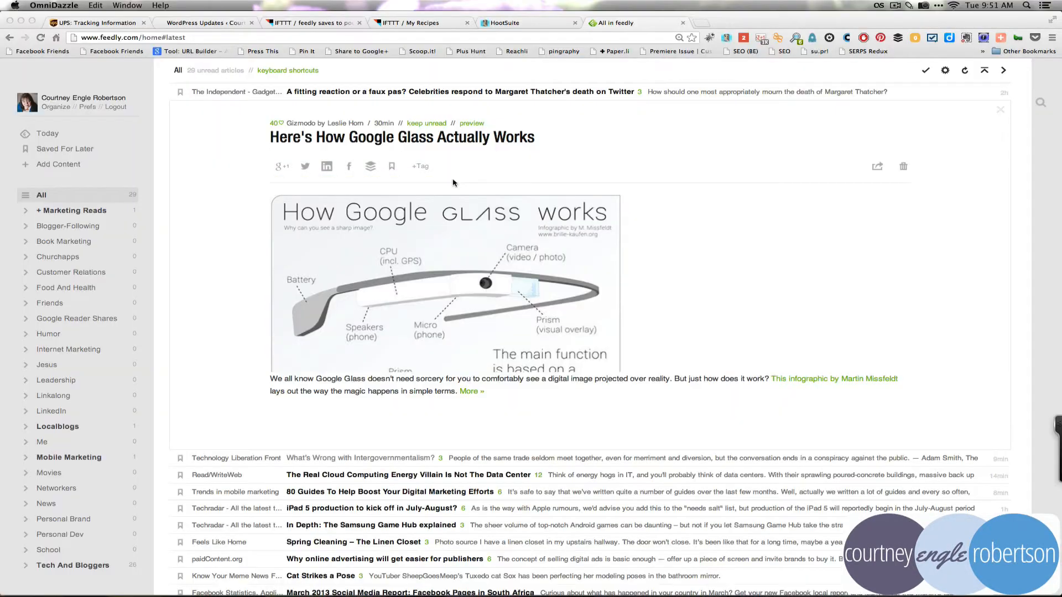
mouse_move(327, 200)
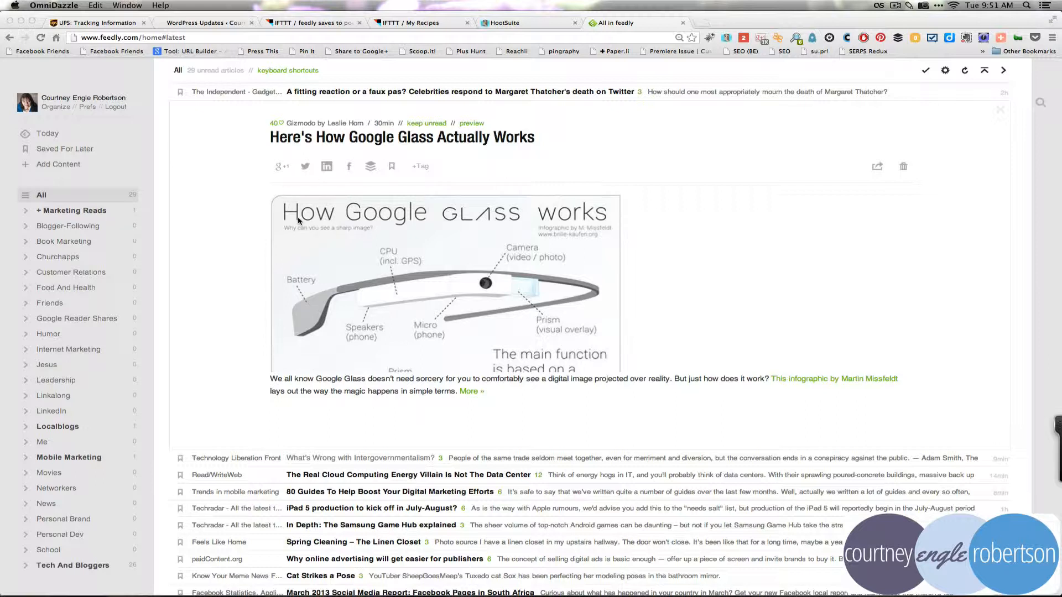
mouse_move(308, 173)
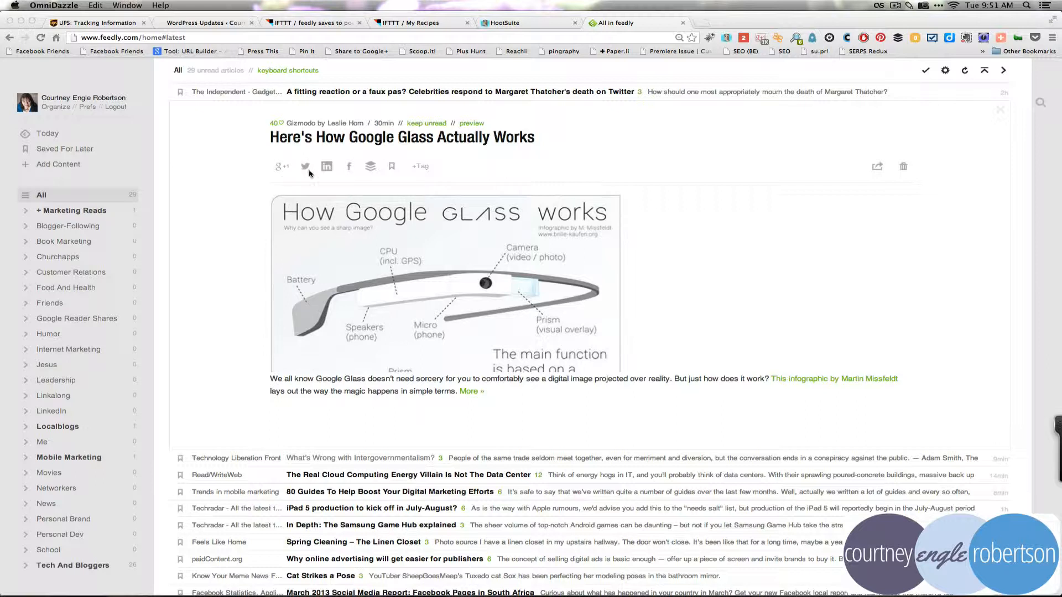
mouse_move(327, 167)
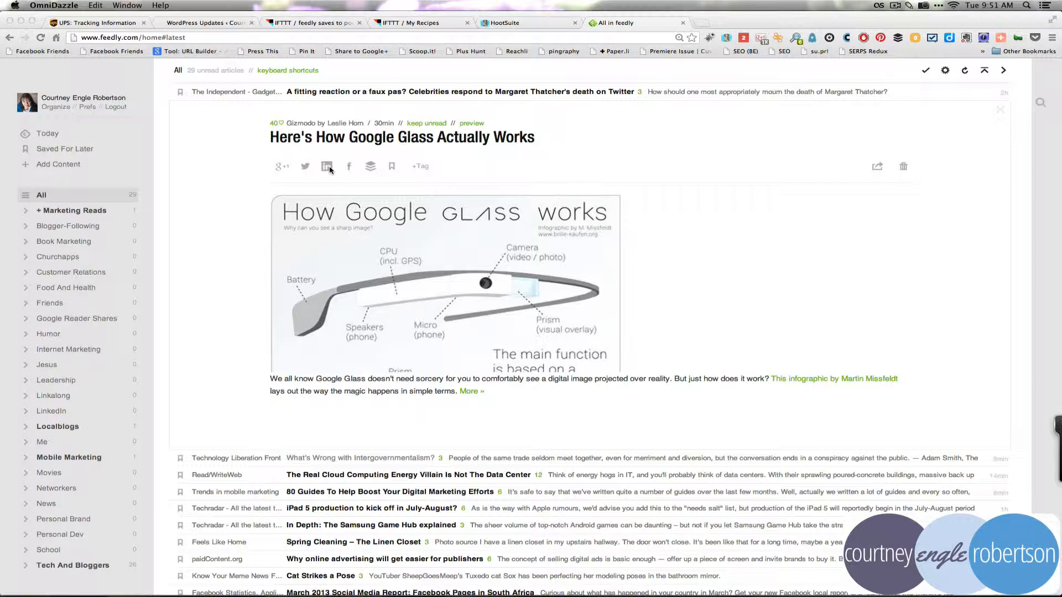
mouse_move(291, 164)
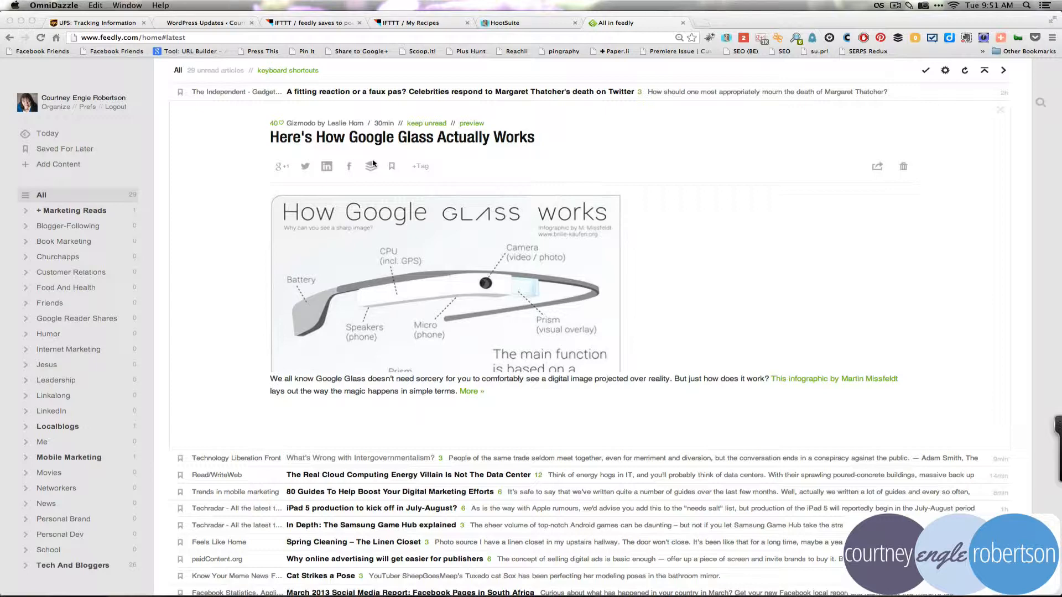
left_click(282, 167)
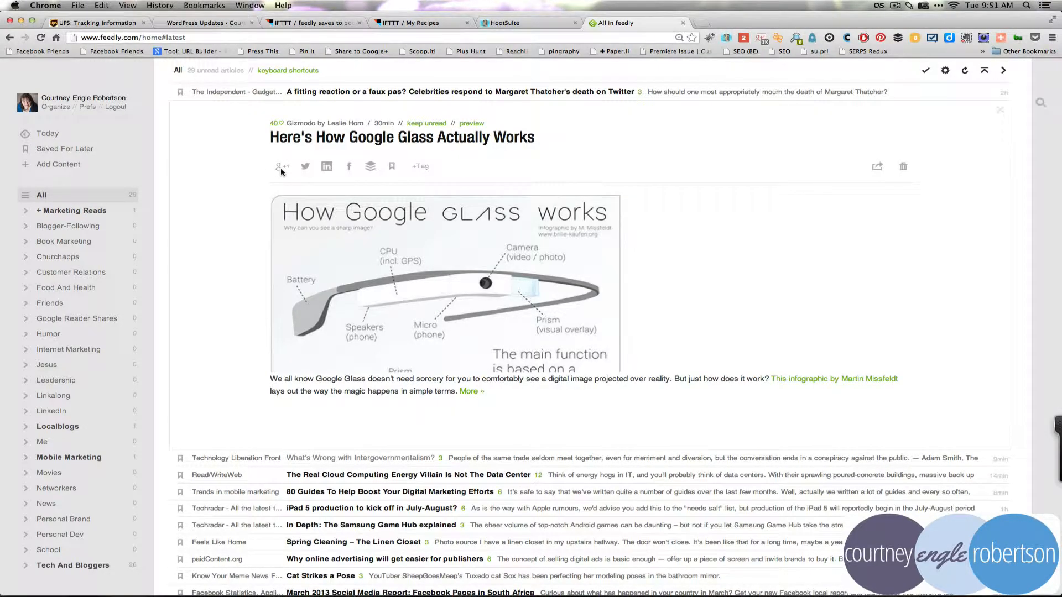
Give the Google Glass article a public Google+ +1 and dismiss the comment box
left_click(279, 167)
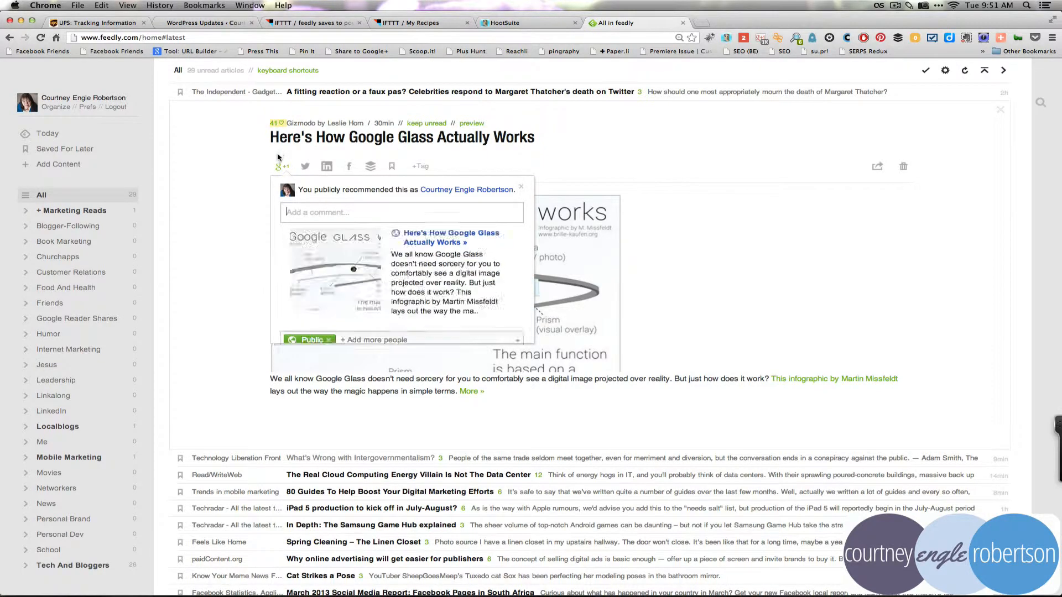
left_click(401, 212)
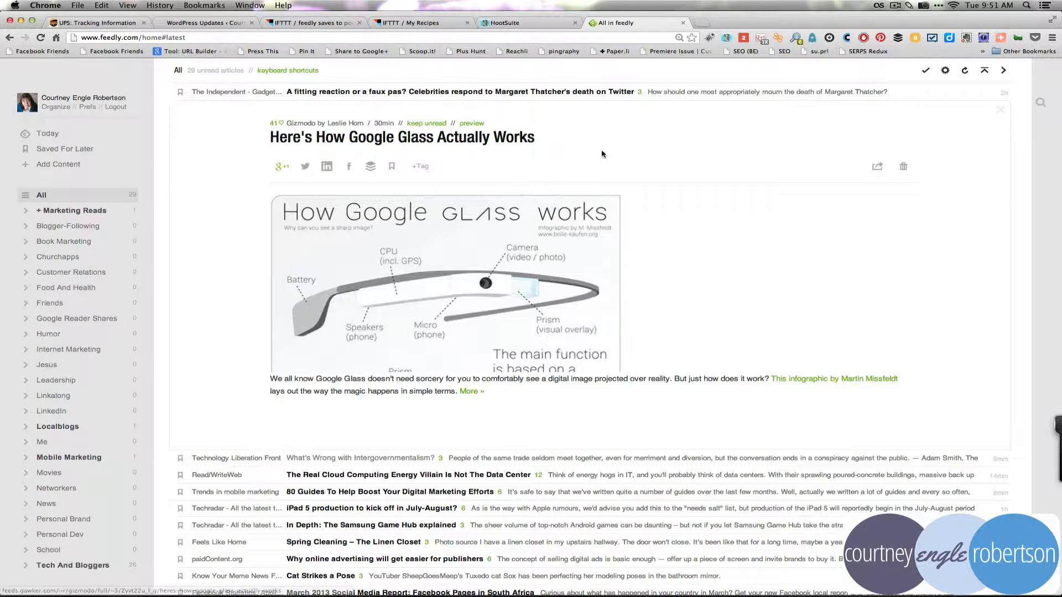
mouse_move(1007, 241)
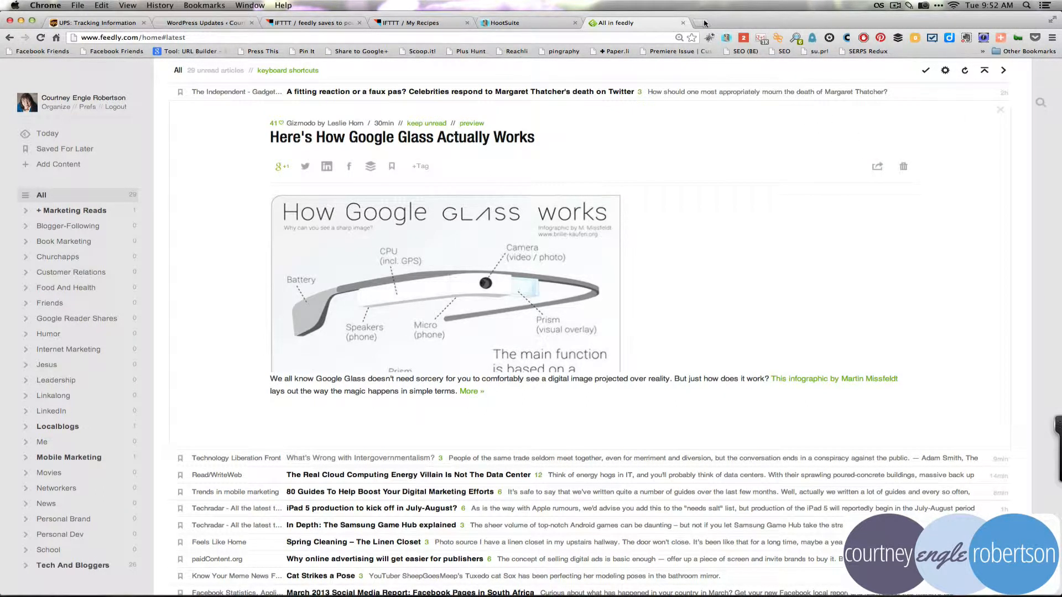
Go to pocket.com to load the Pocket reading queue of saved articles
type("pocket.com/a/queue/")
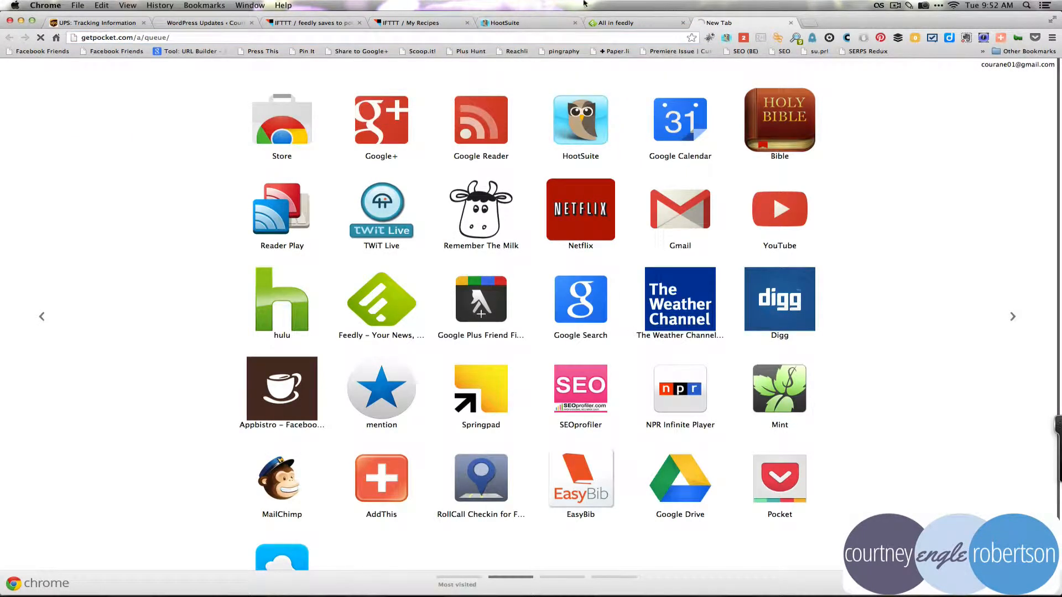
left_click(778, 478)
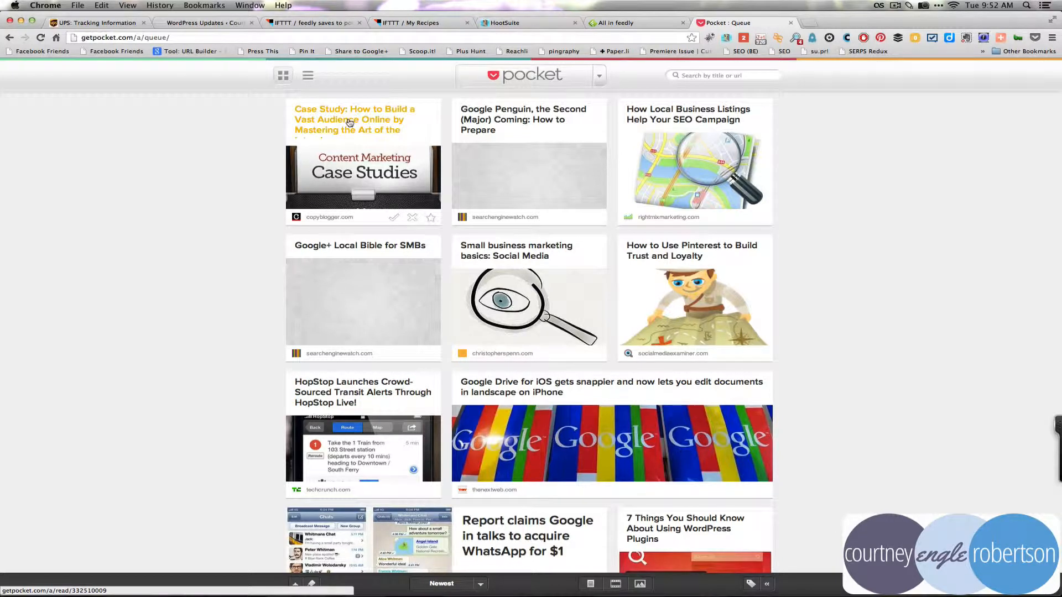
Read the 'How to Use Pinterest to Build Trust and Loyalty' article, then close Pocket
left_click(692, 250)
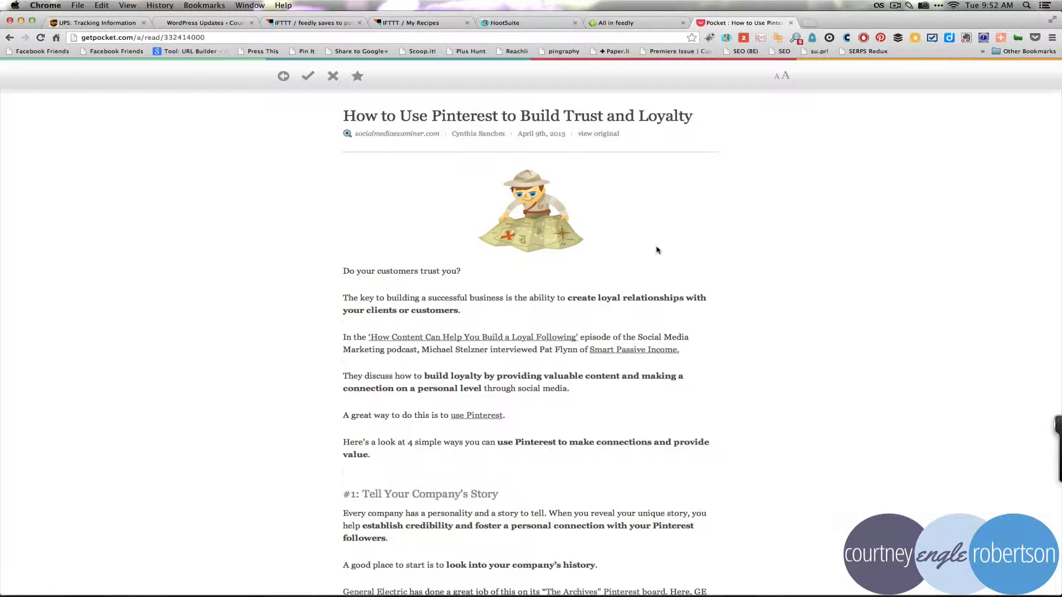
mouse_move(514, 230)
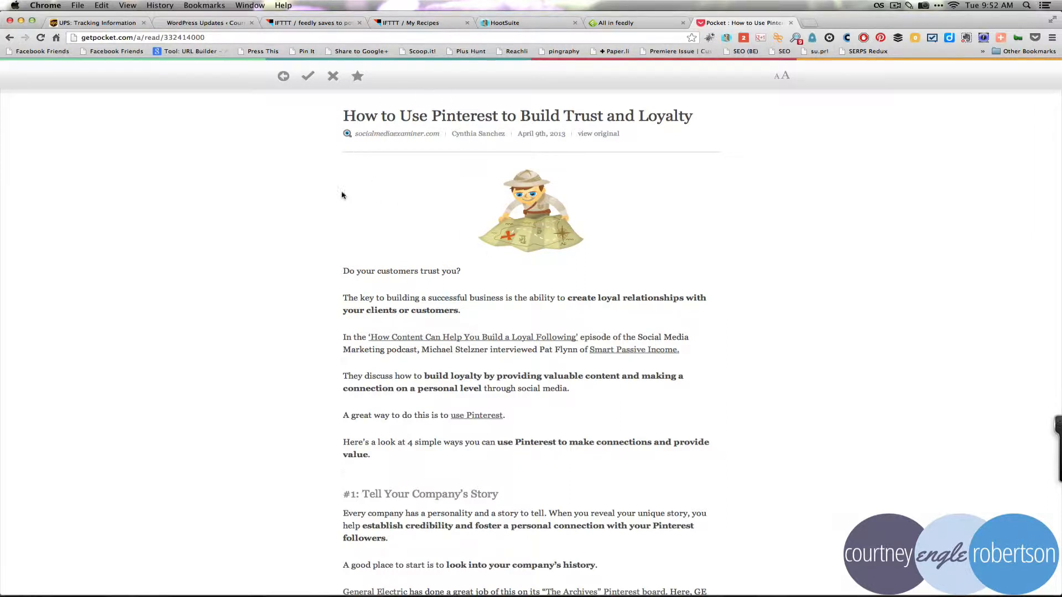
mouse_move(233, 131)
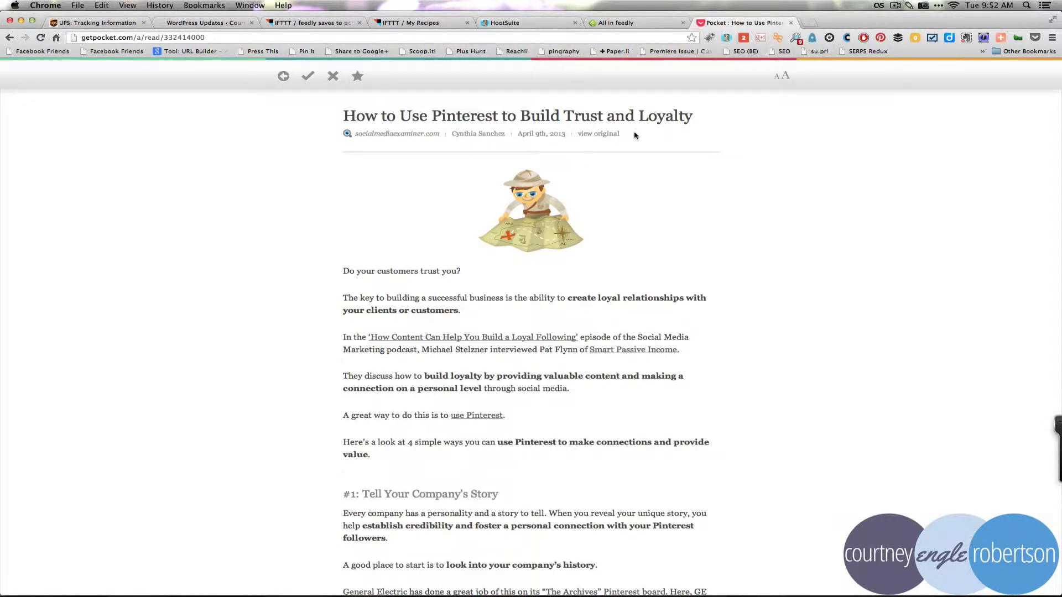
mouse_move(765, 108)
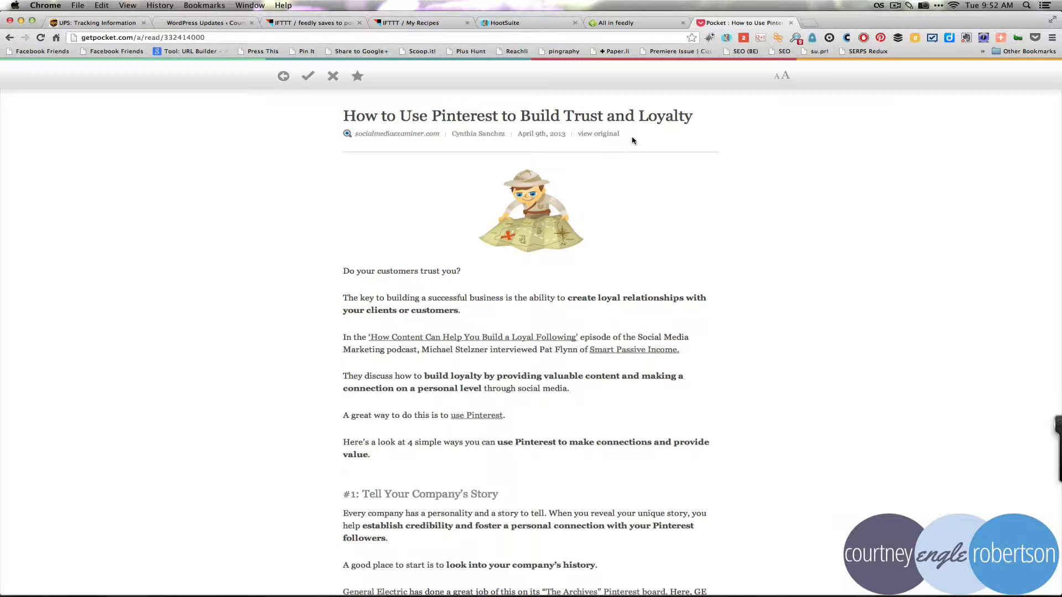
left_click(633, 22)
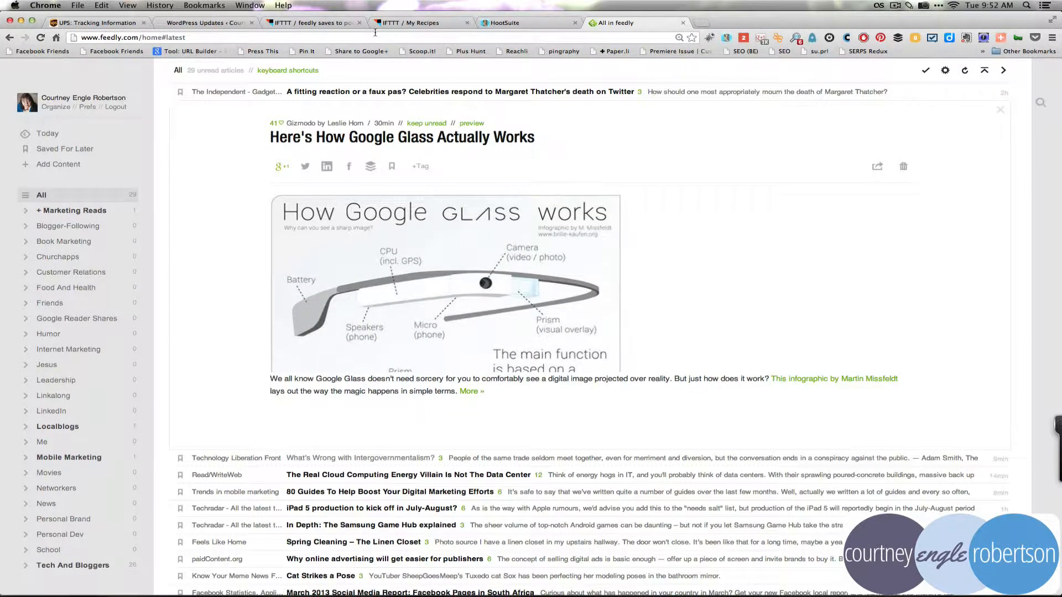
Switch to the 'IFTTT / feedly saves to pocket' recipe browser tab
left_click(312, 22)
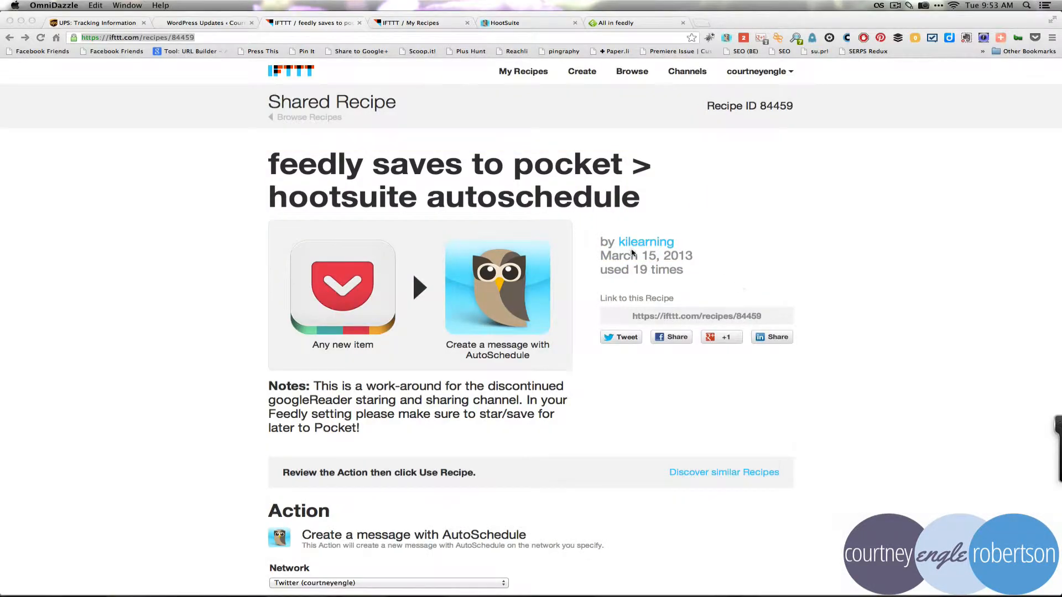
mouse_move(707, 241)
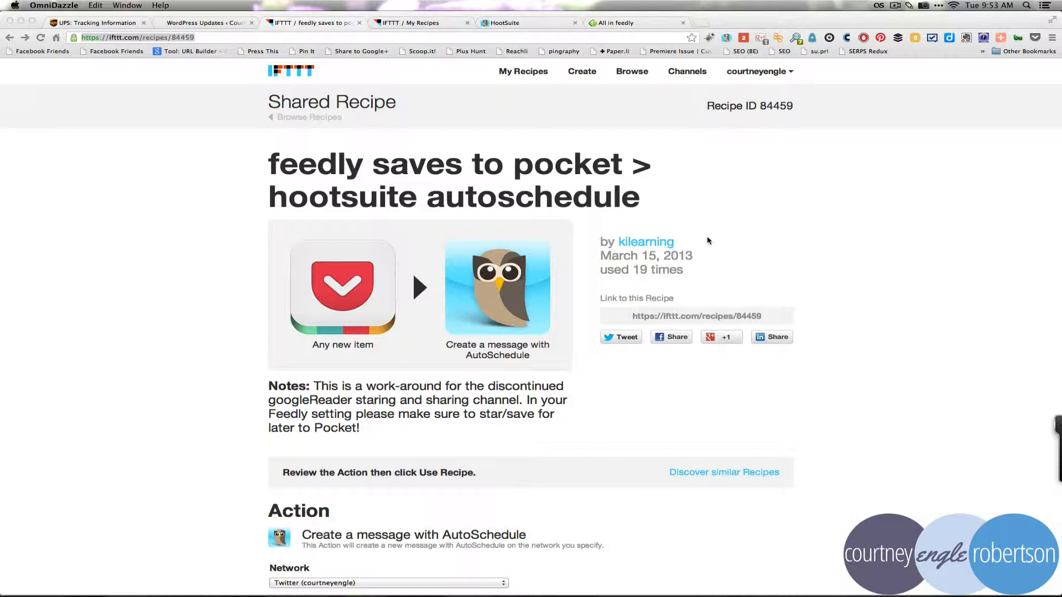
mouse_move(596, 266)
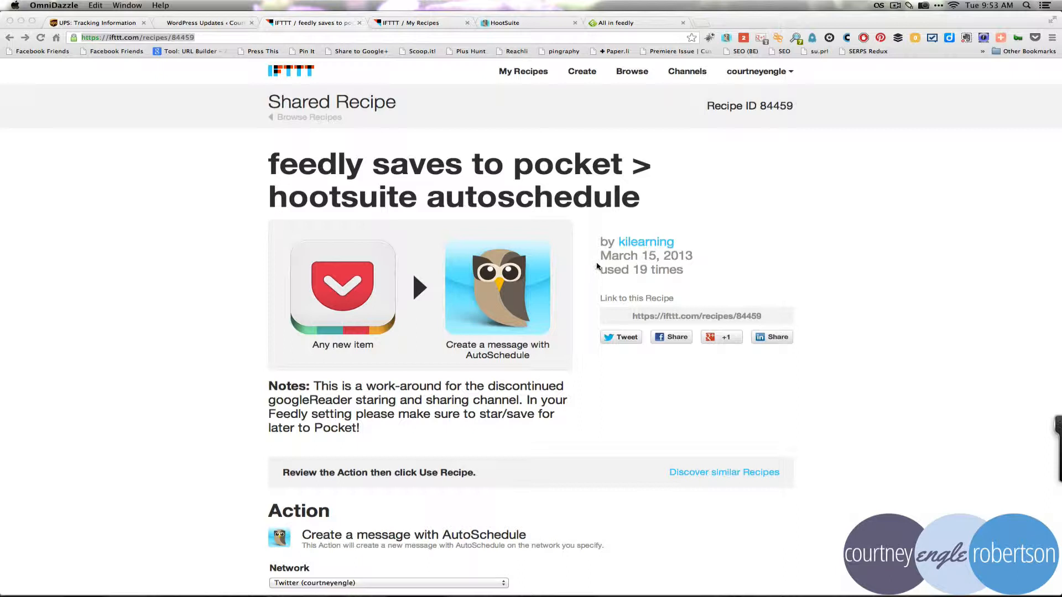
mouse_move(249, 137)
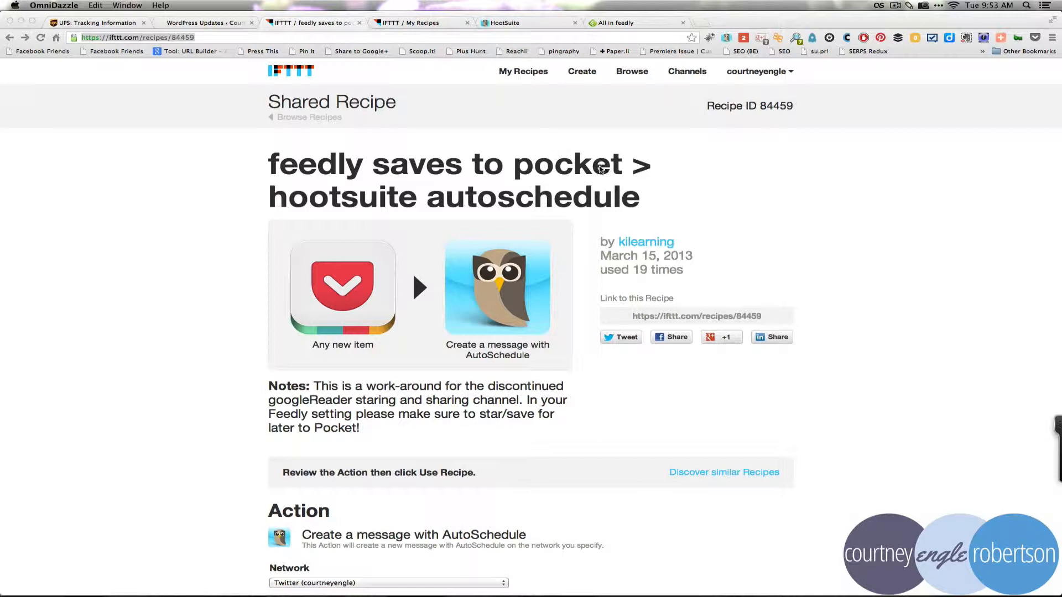
mouse_move(355, 212)
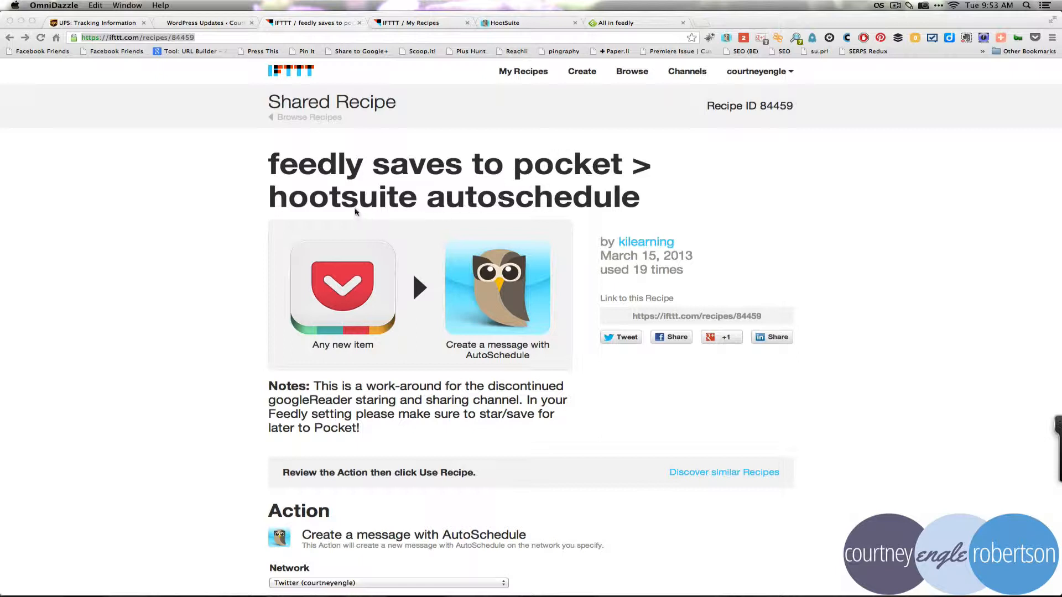
mouse_move(507, 204)
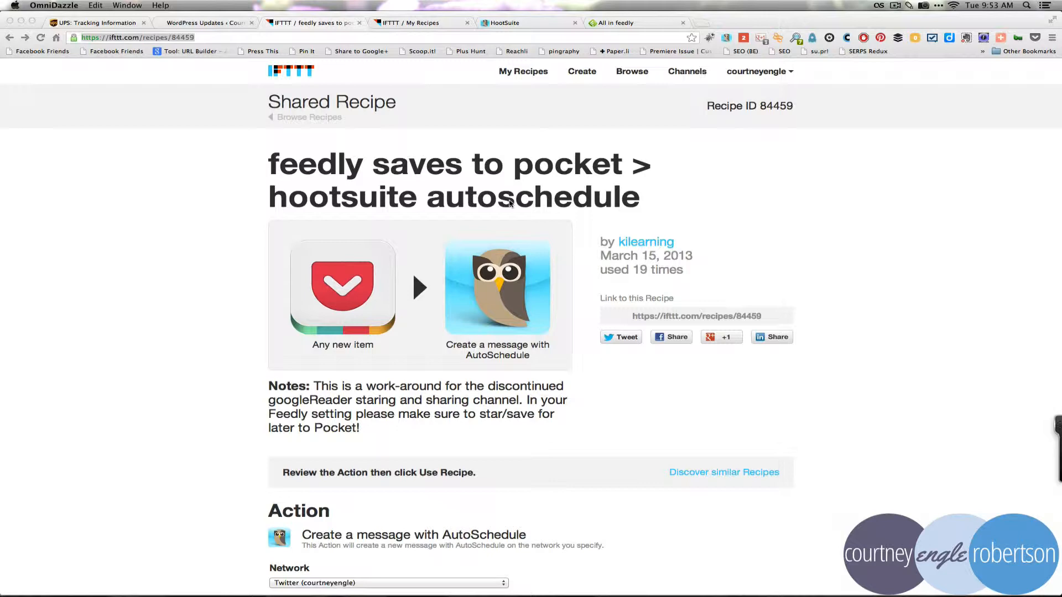
scroll("down", 3)
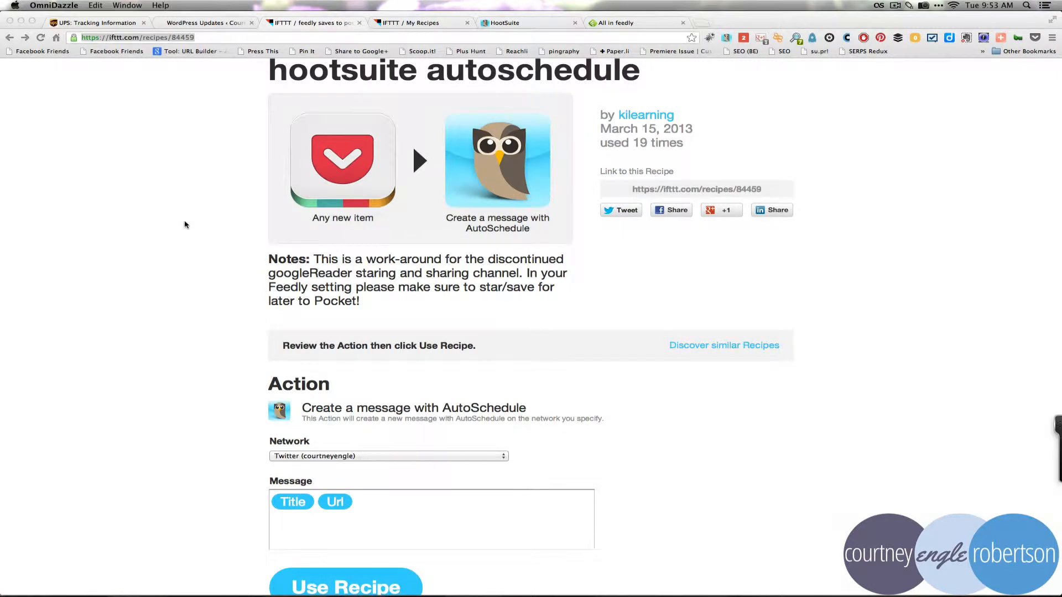
mouse_move(332, 87)
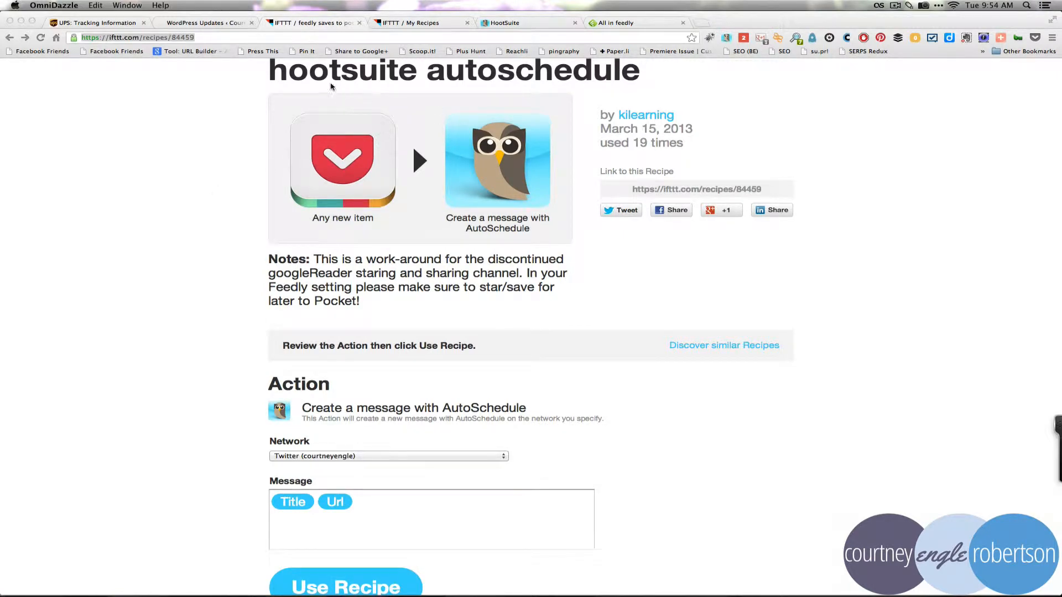
mouse_move(550, 69)
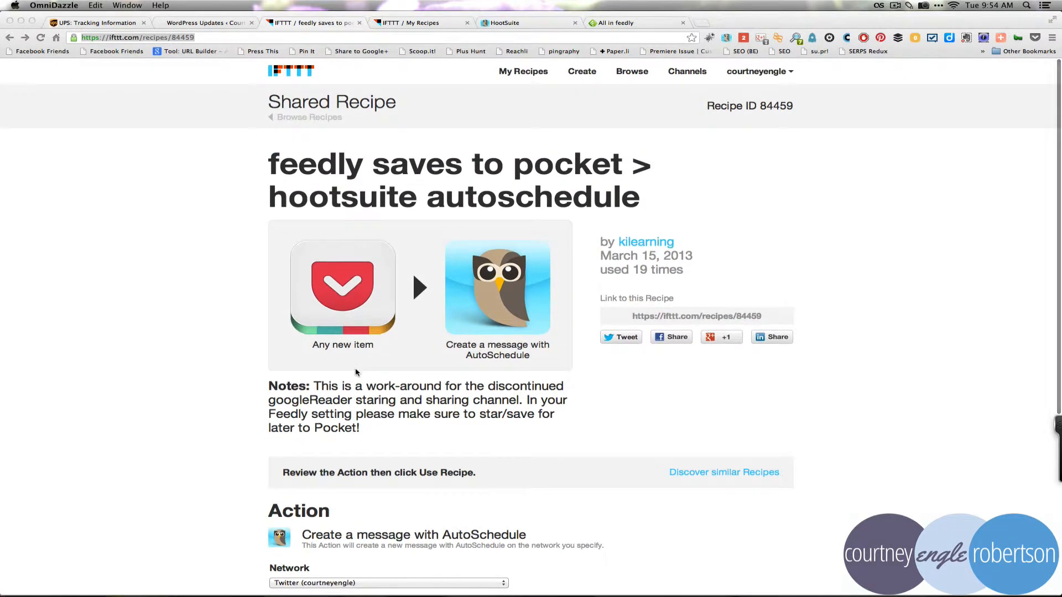
scroll("down", 3)
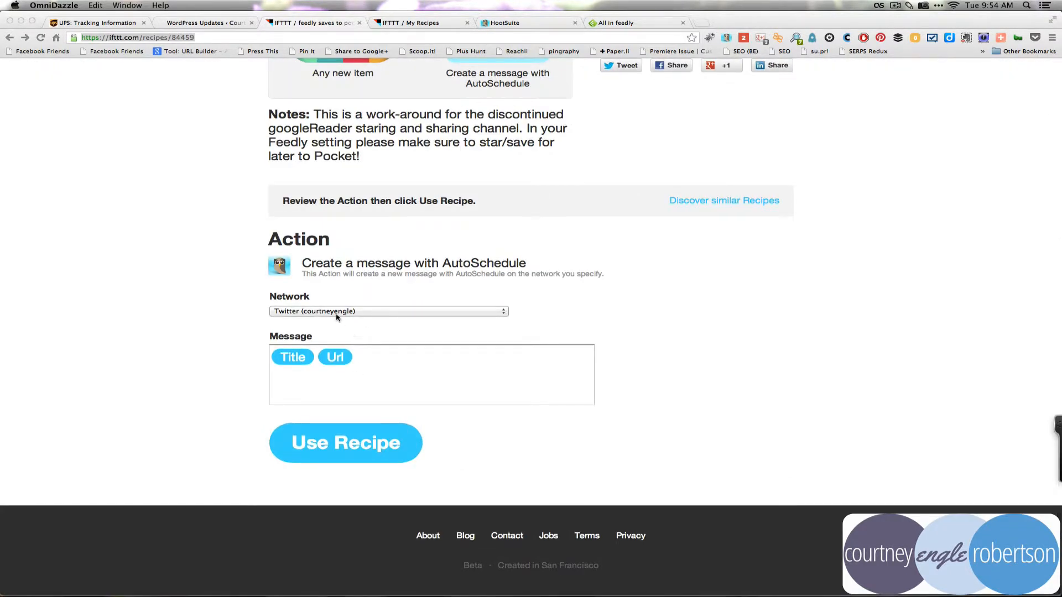
left_click(388, 311)
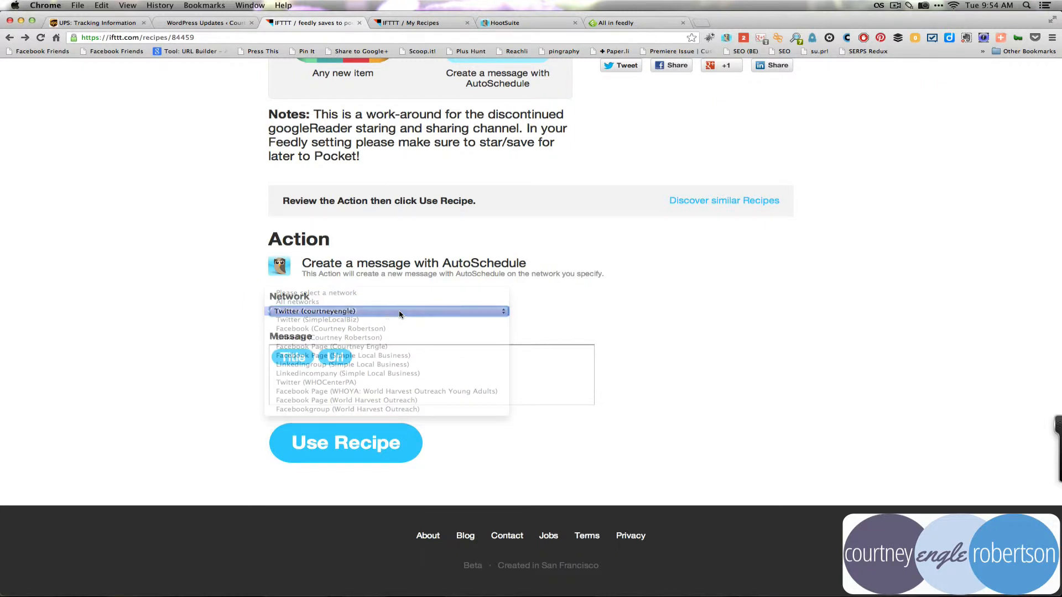
left_click(315, 311)
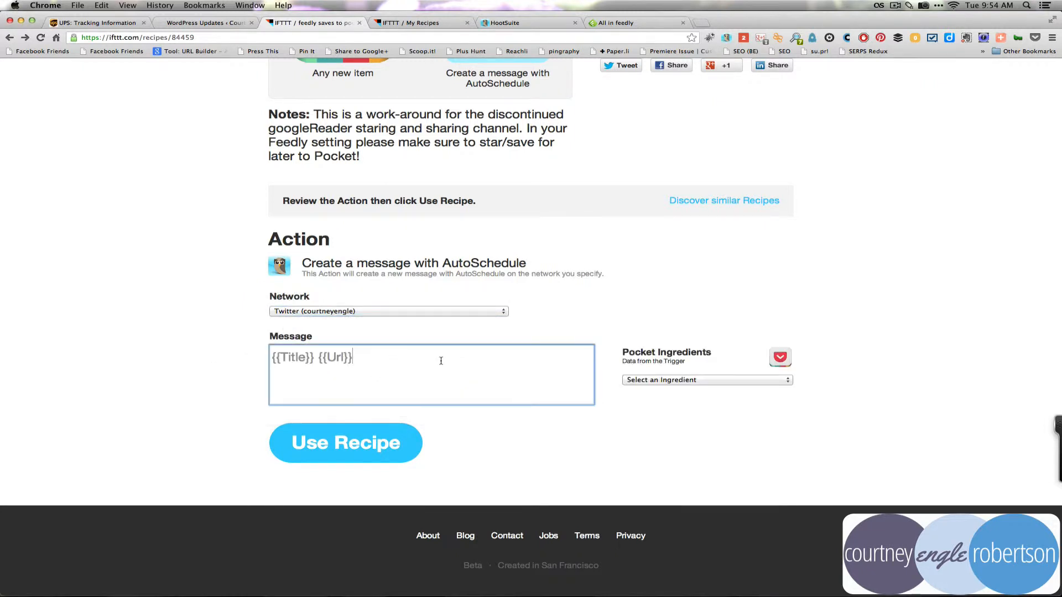
left_click(707, 379)
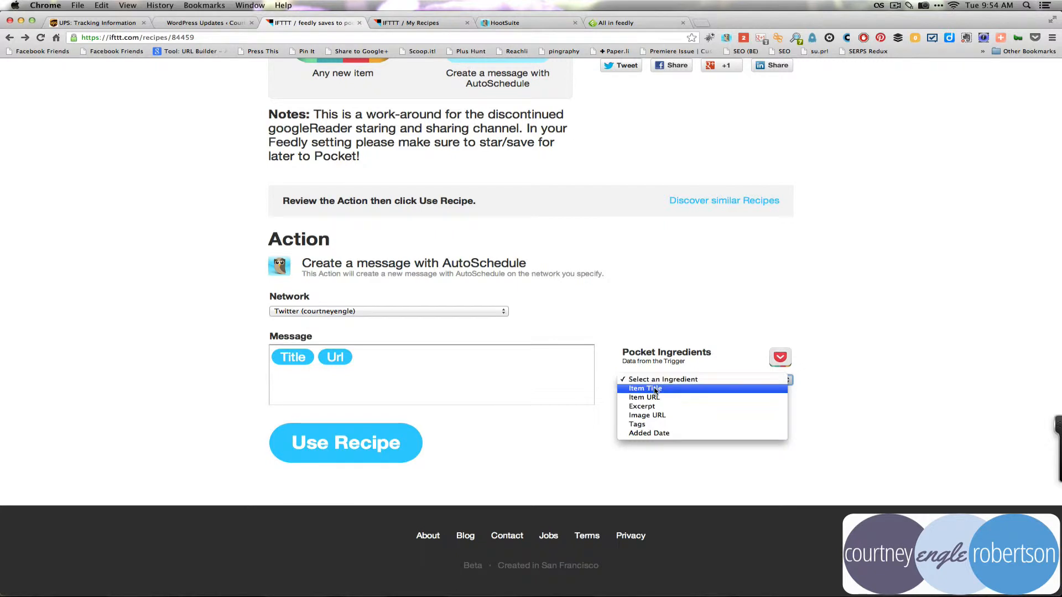
mouse_move(641, 405)
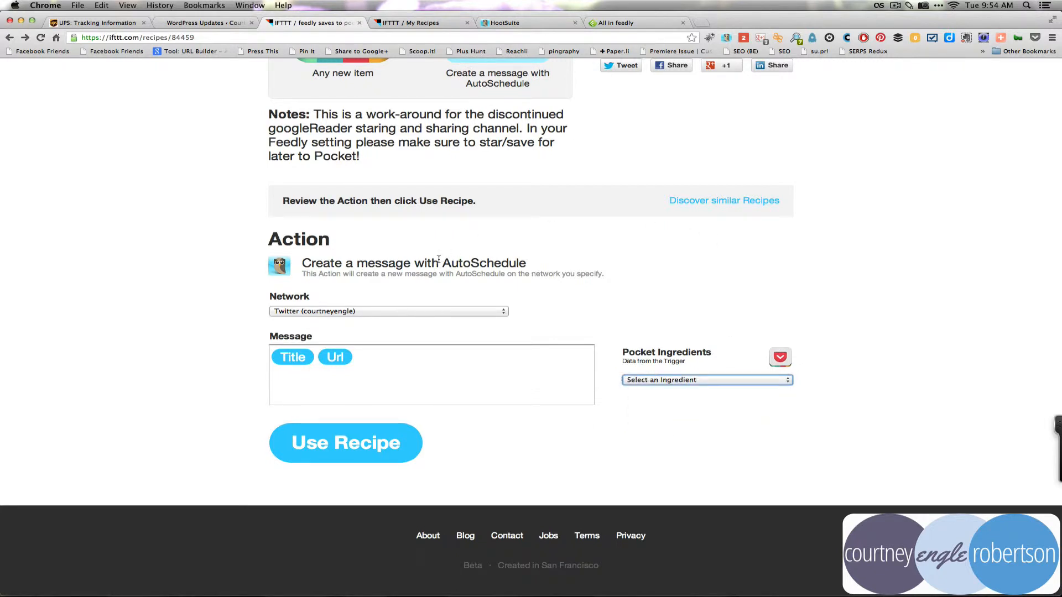
left_click(388, 311)
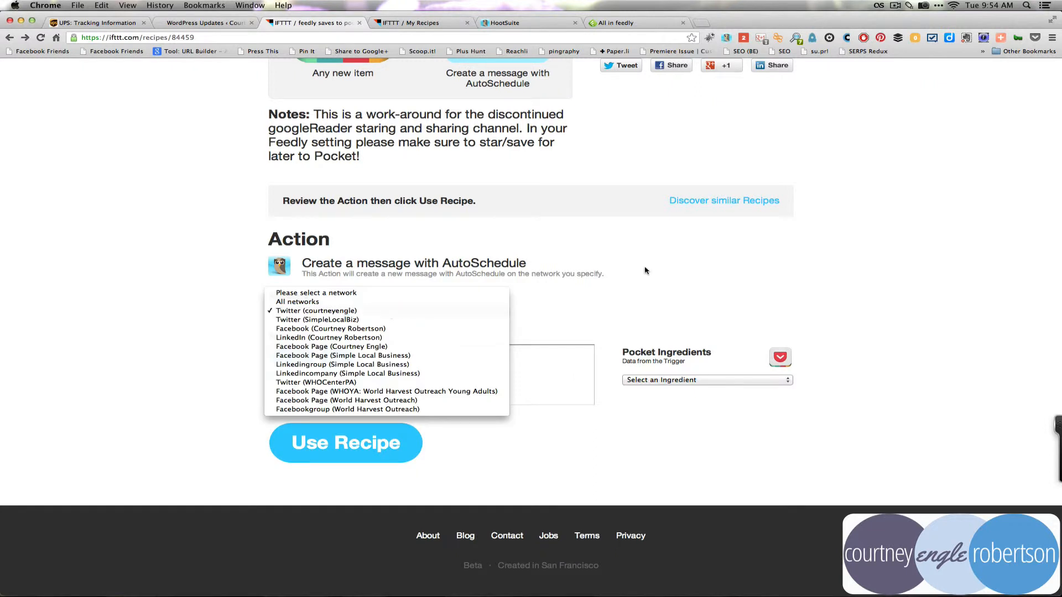
left_click(315, 310)
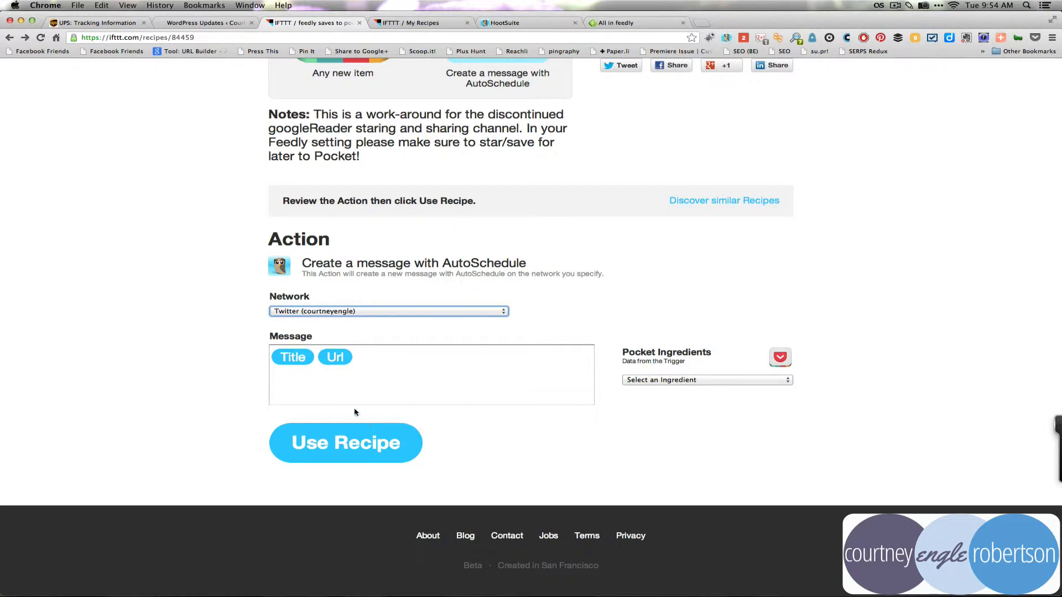
mouse_move(310, 427)
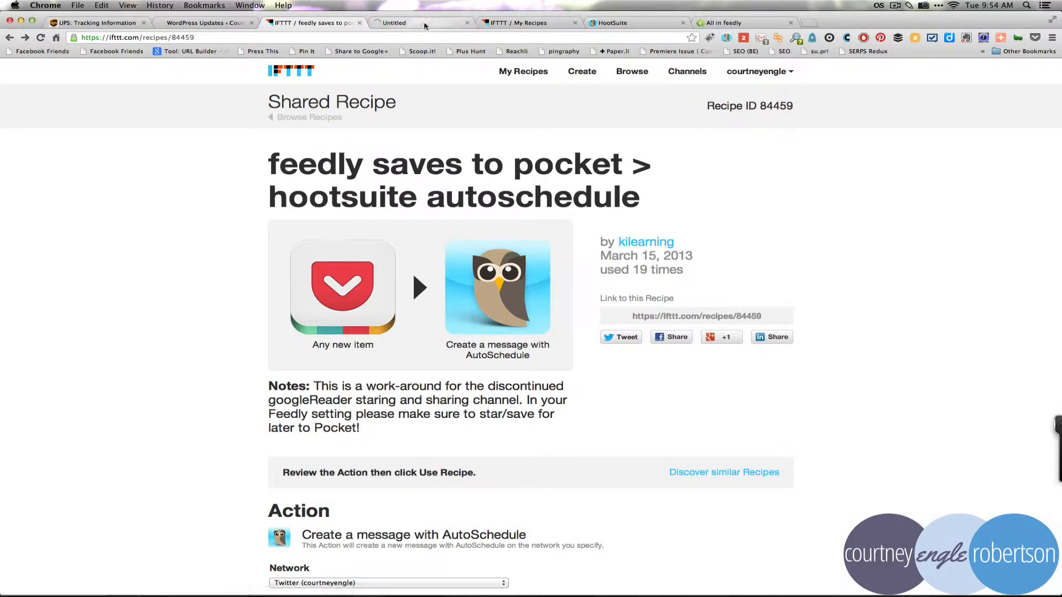
Browse the IFTTT Channels page showing 32 of 60 activated channels
left_click(686, 71)
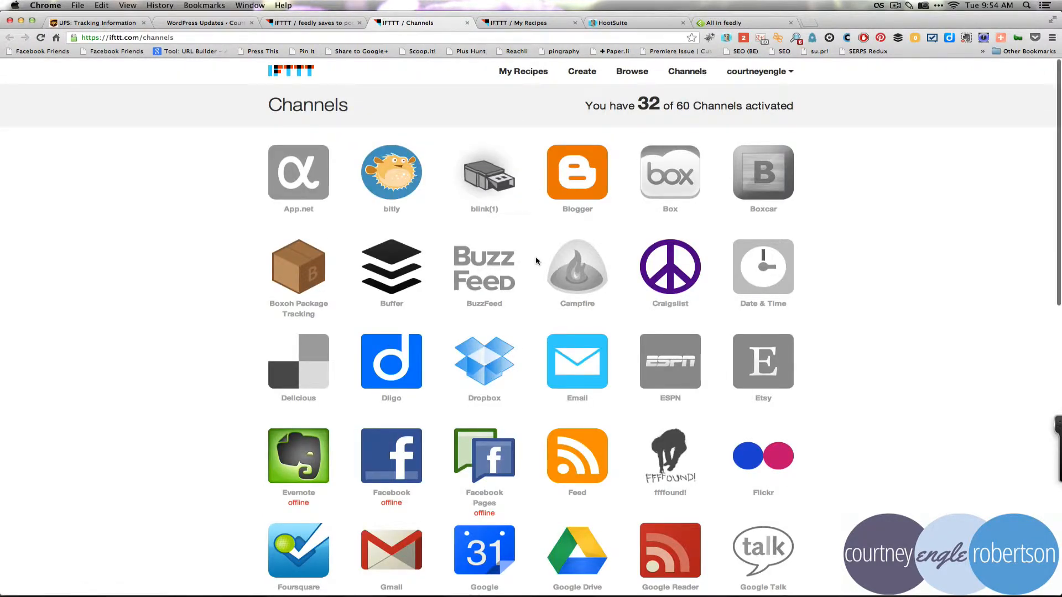
scroll("down", 3)
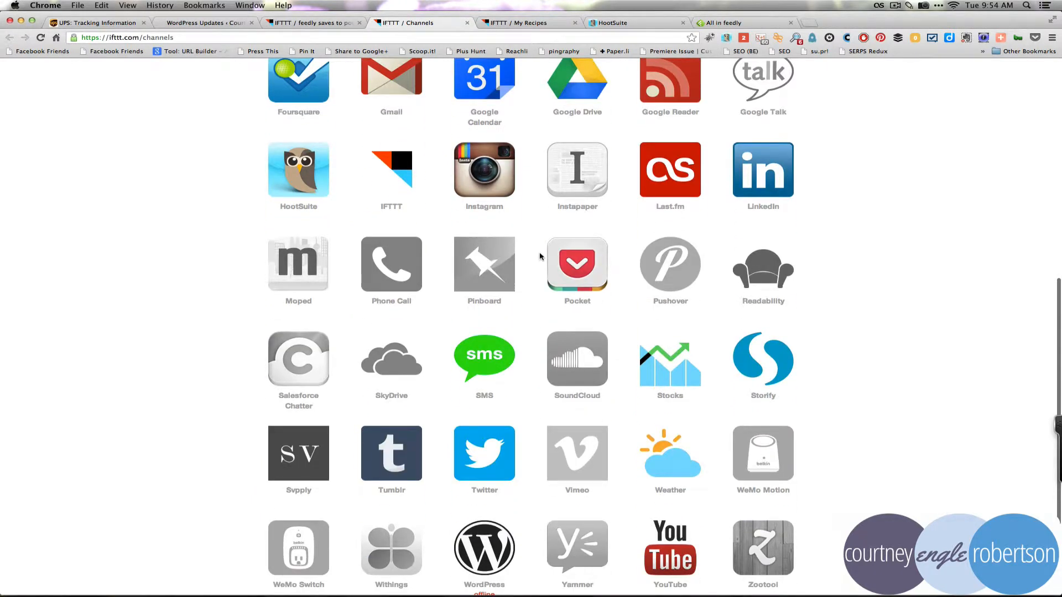
scroll("down", 3)
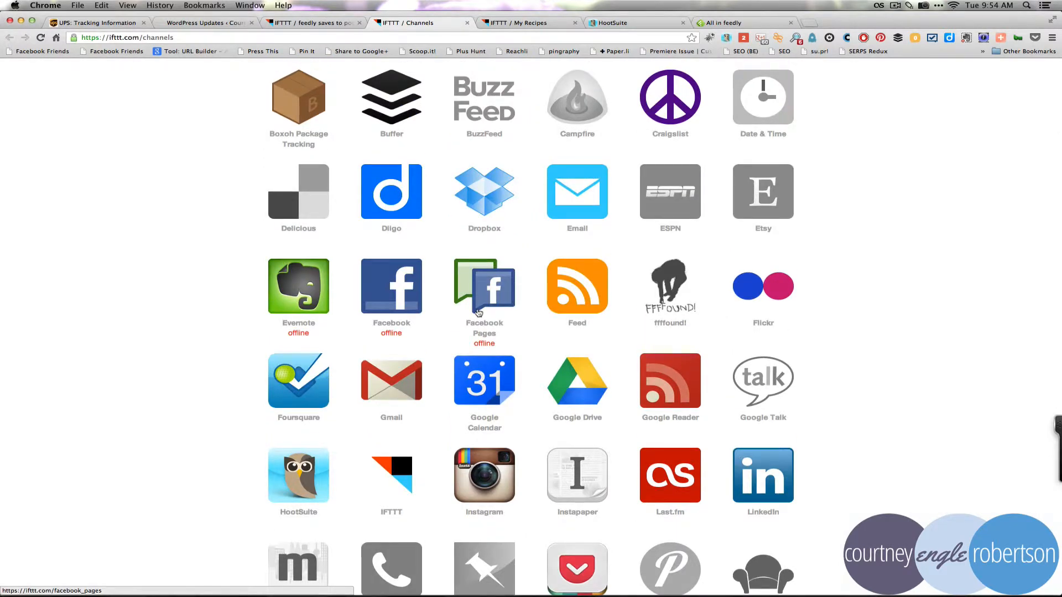
mouse_move(635, 337)
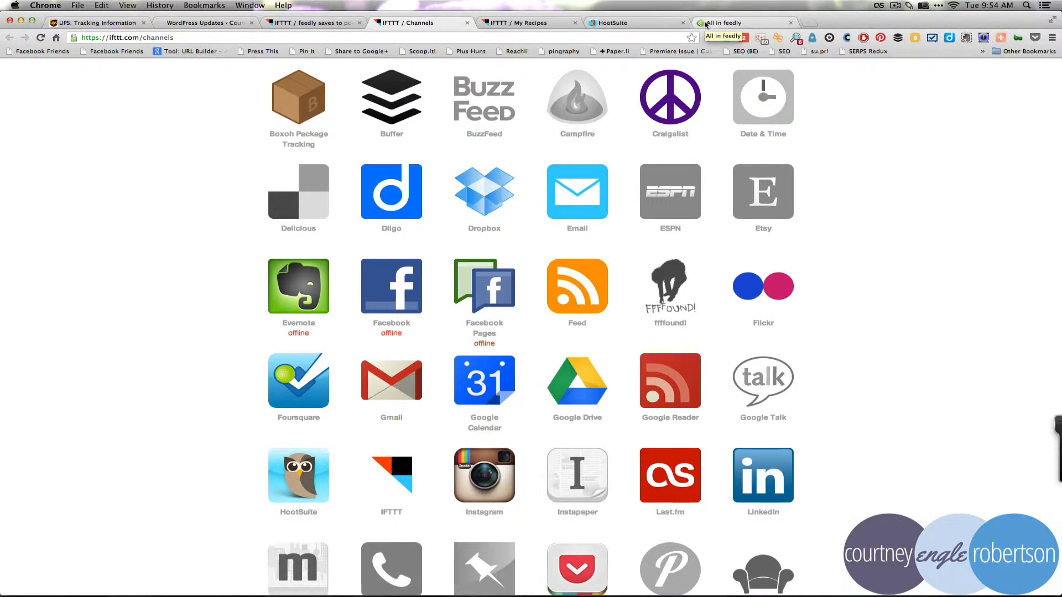
Switch to the Feedly All feed, then on to the HootSuite dashboard
left_click(740, 22)
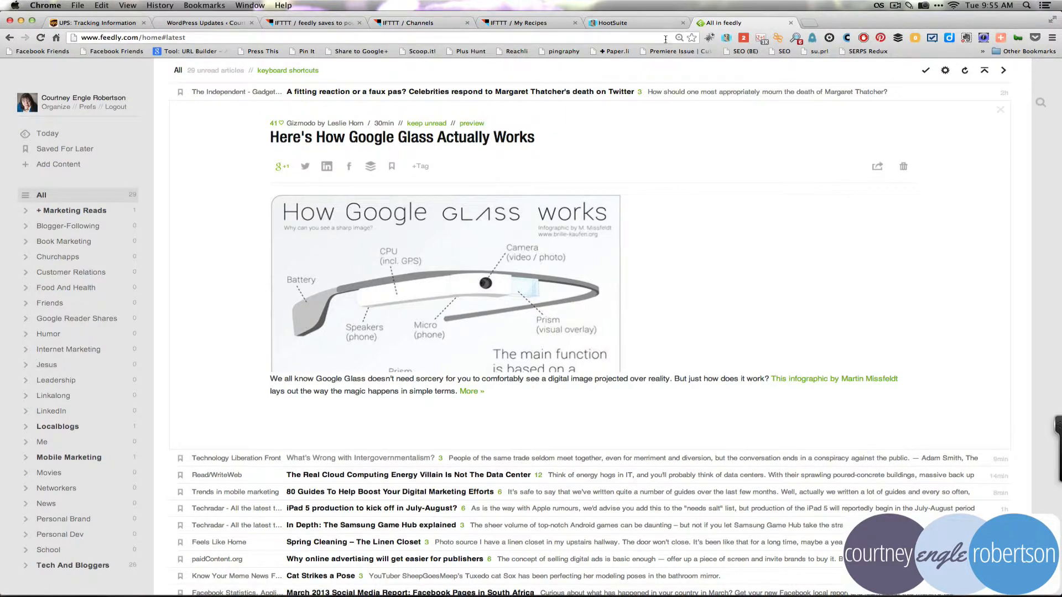
left_click(621, 22)
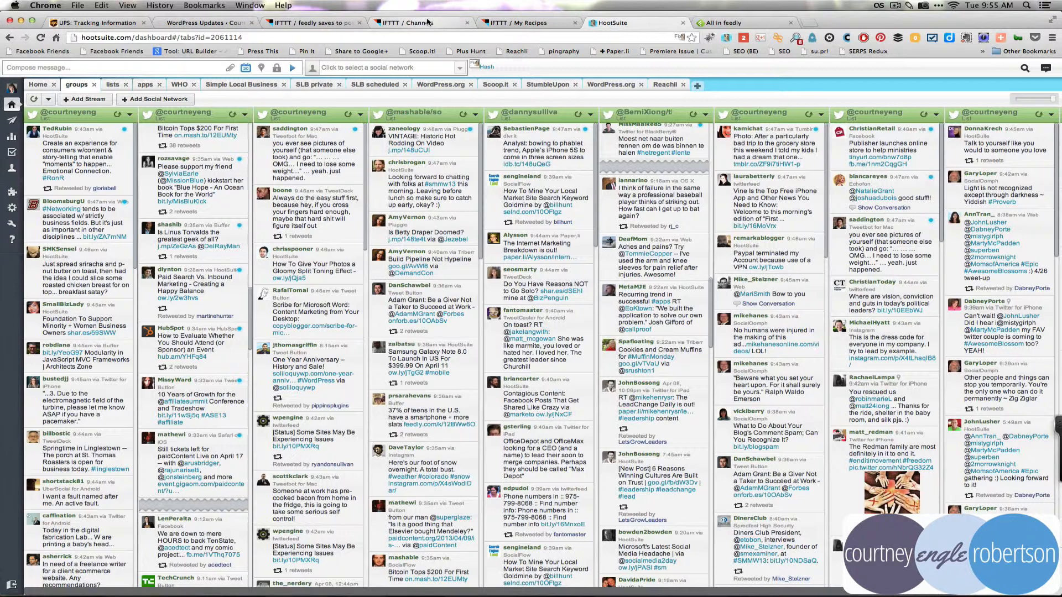
mouse_move(420, 23)
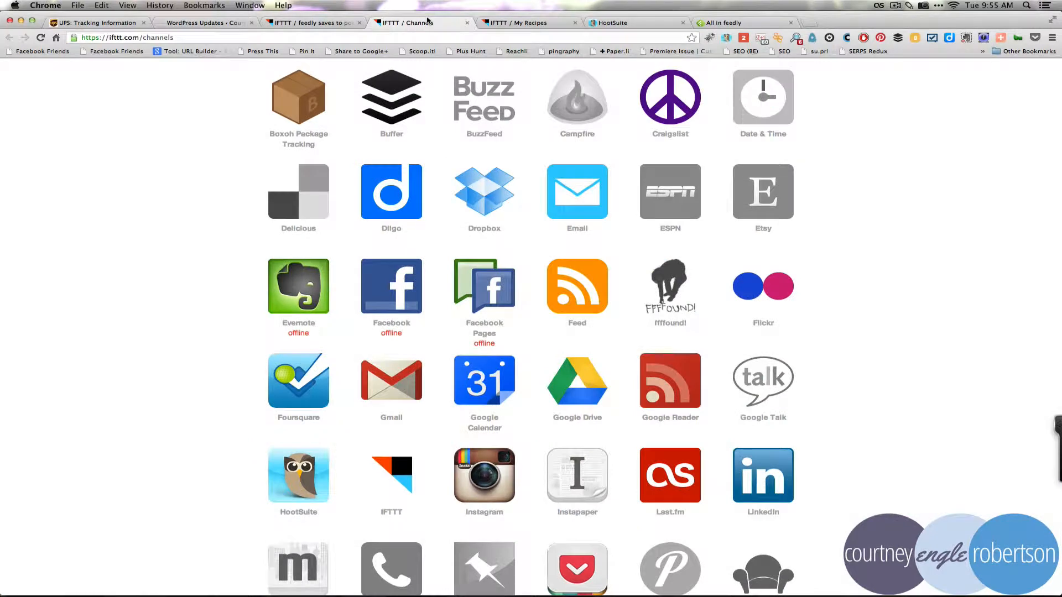
Switch back to the 'All in feedly' browser tab
left_click(728, 22)
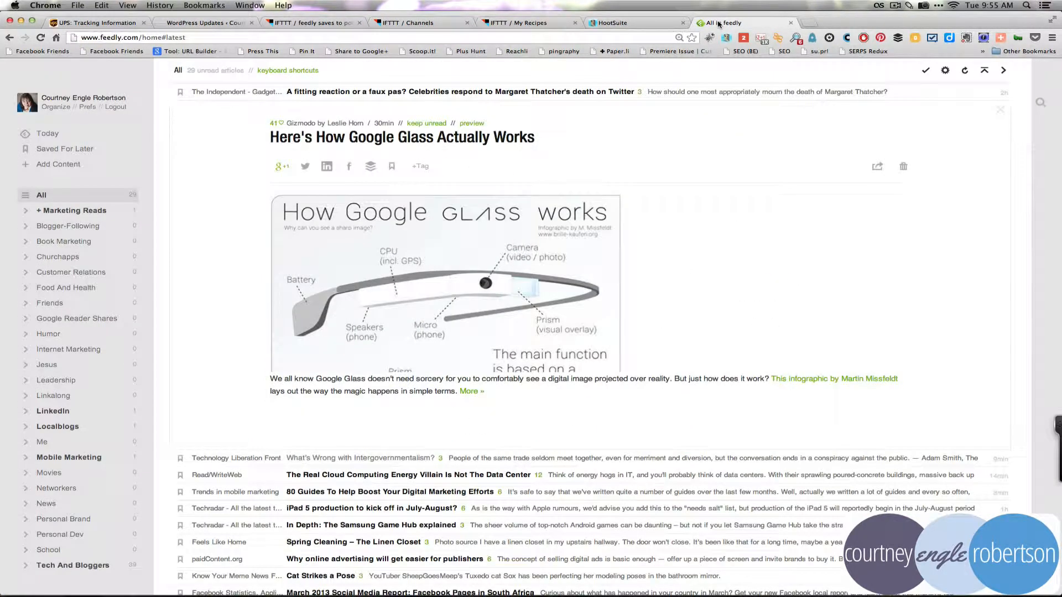